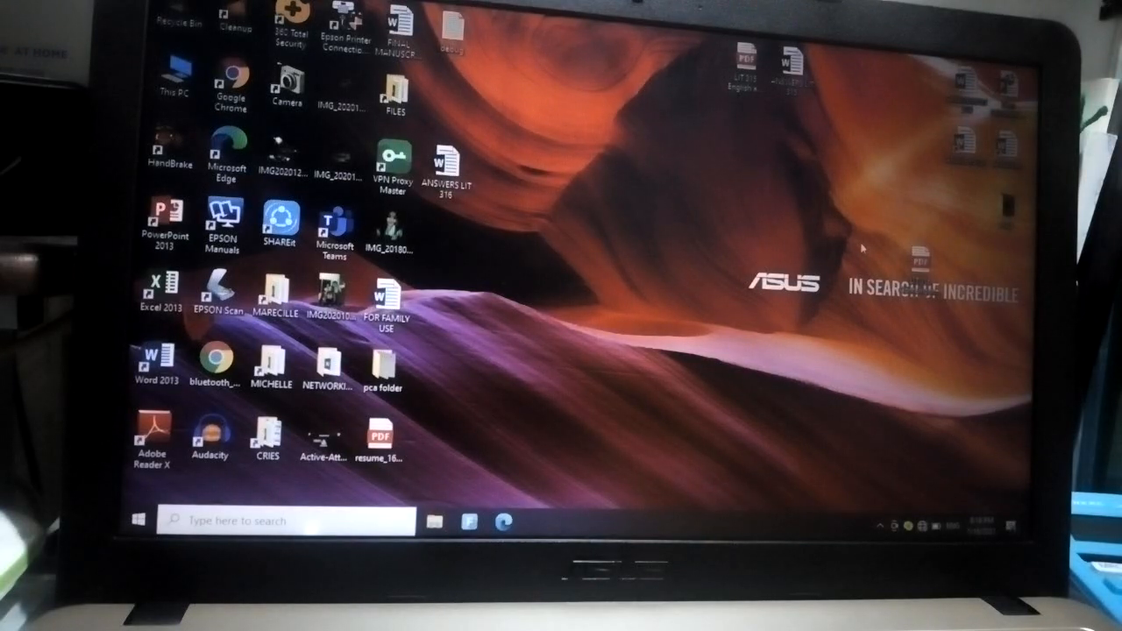
mouse_move(821, 402)
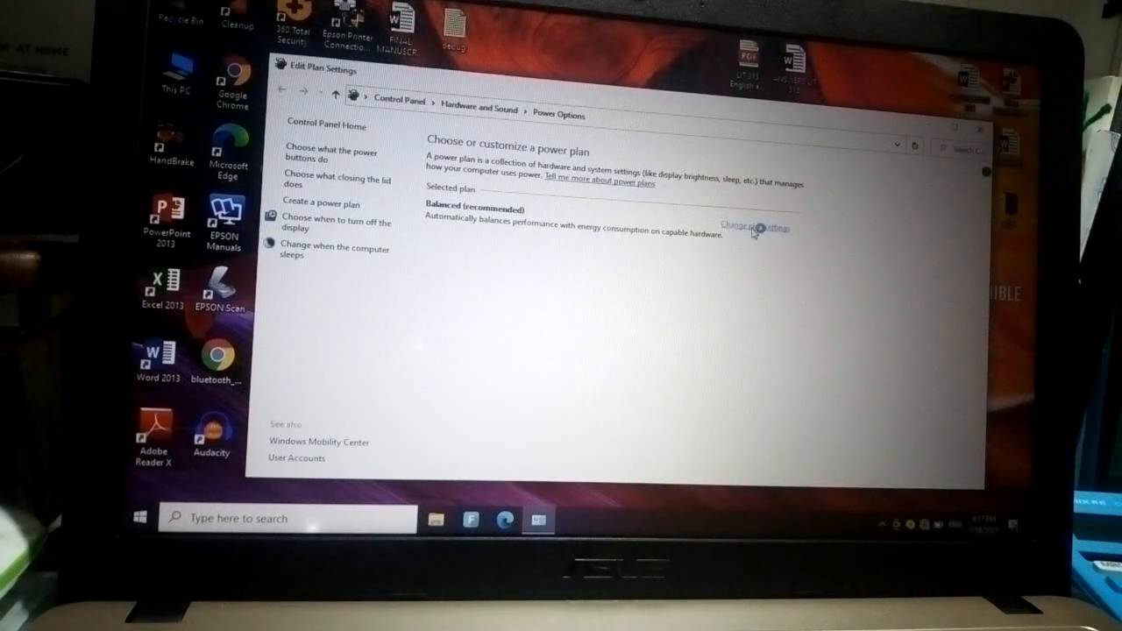
Step: Open 'Change plan settings' for the Balanced power plan in Power Options
click(749, 225)
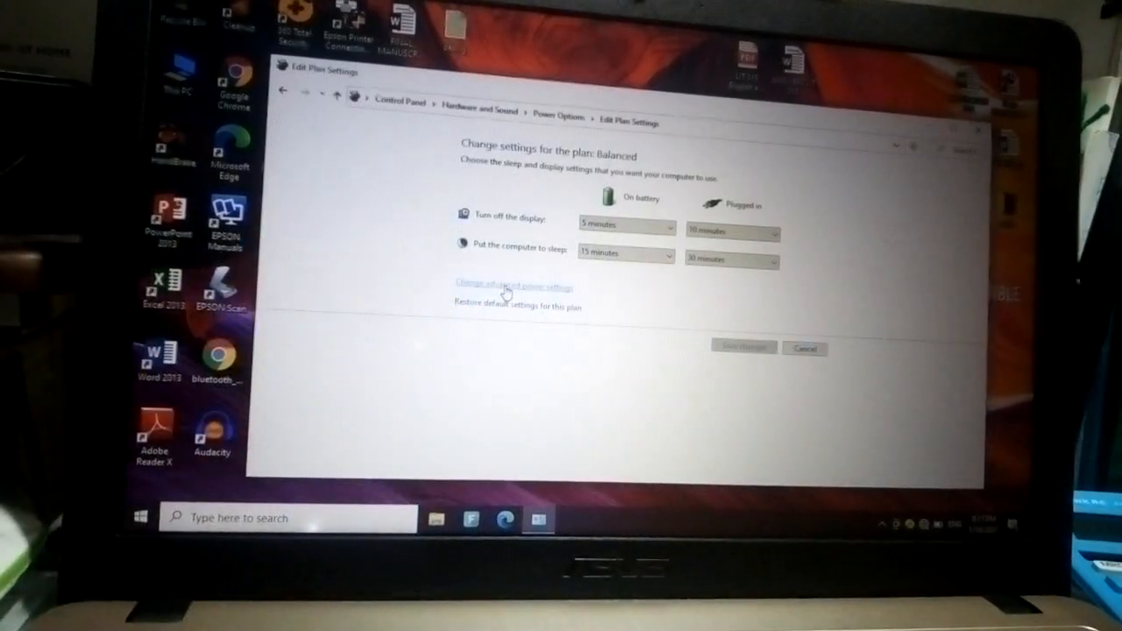
Step: Set PCI Express Link State Power Management to Off in advanced power settings and save
click(508, 285)
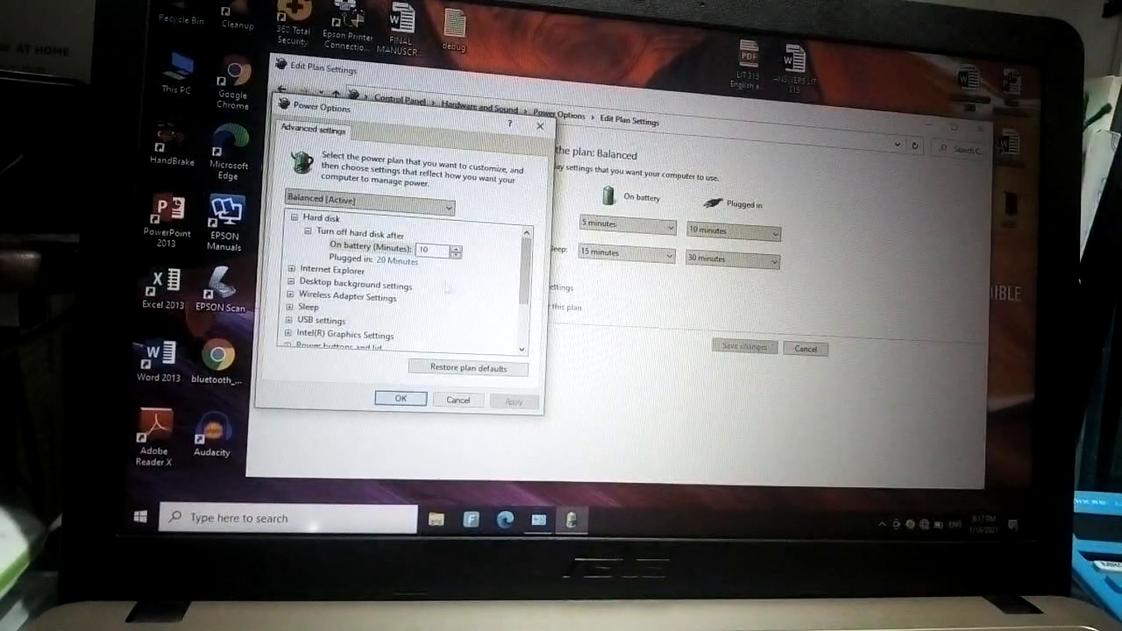
scroll(down, 3)
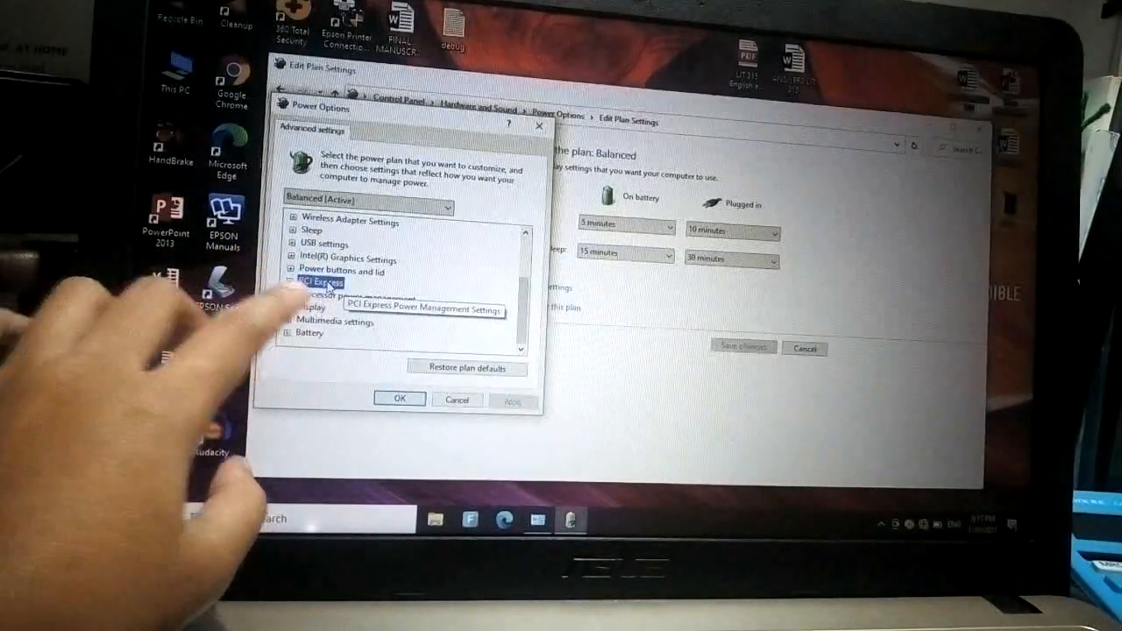
click(291, 282)
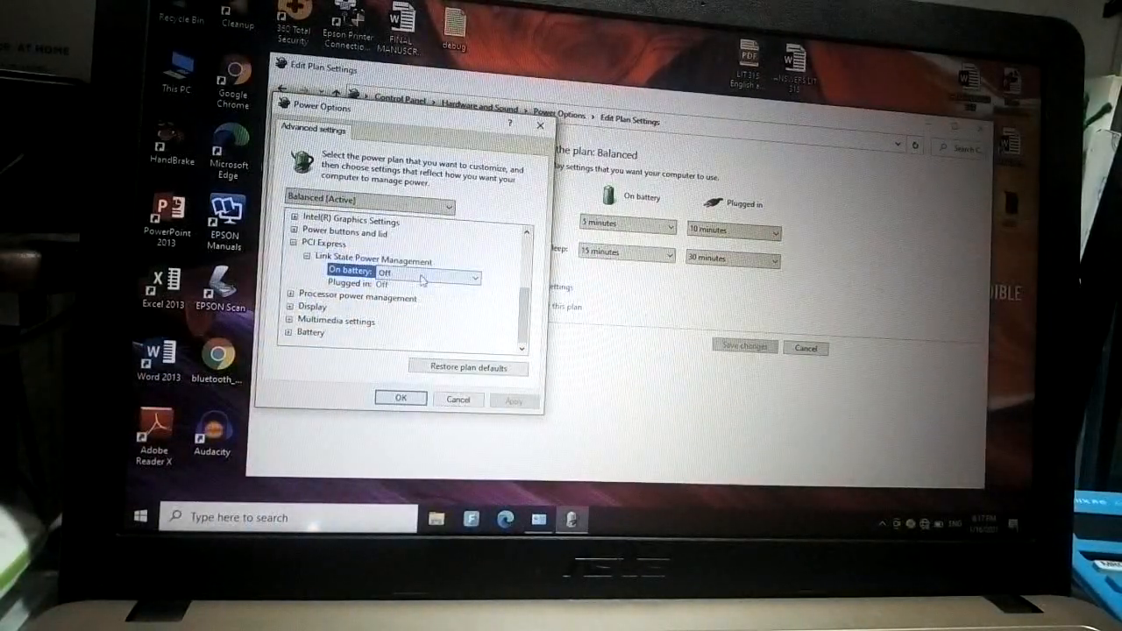
click(474, 277)
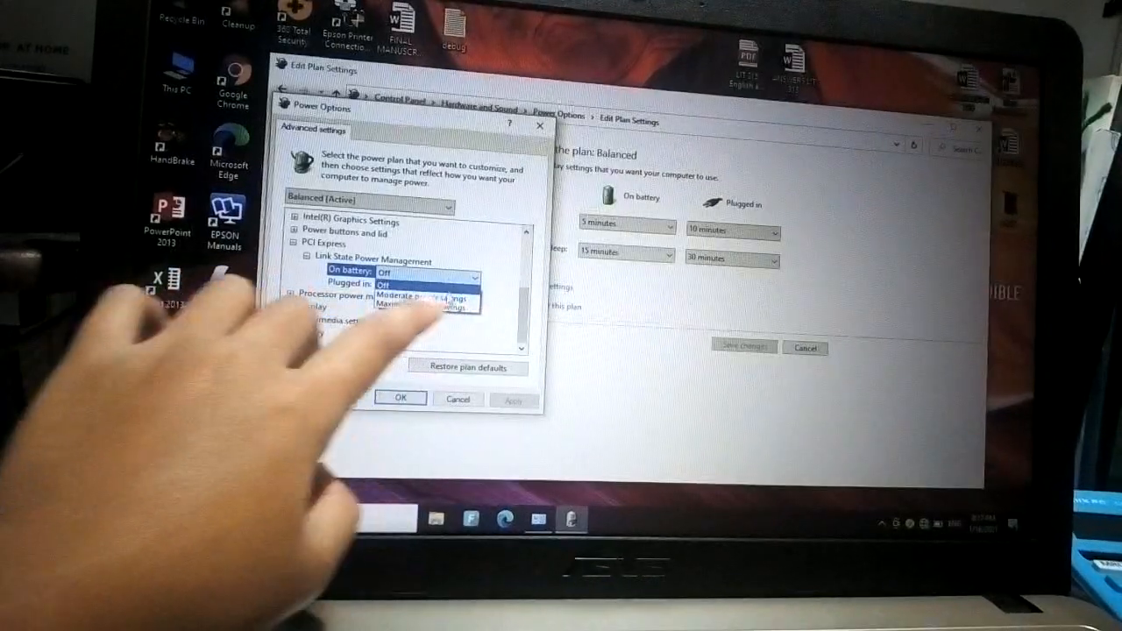
click(386, 284)
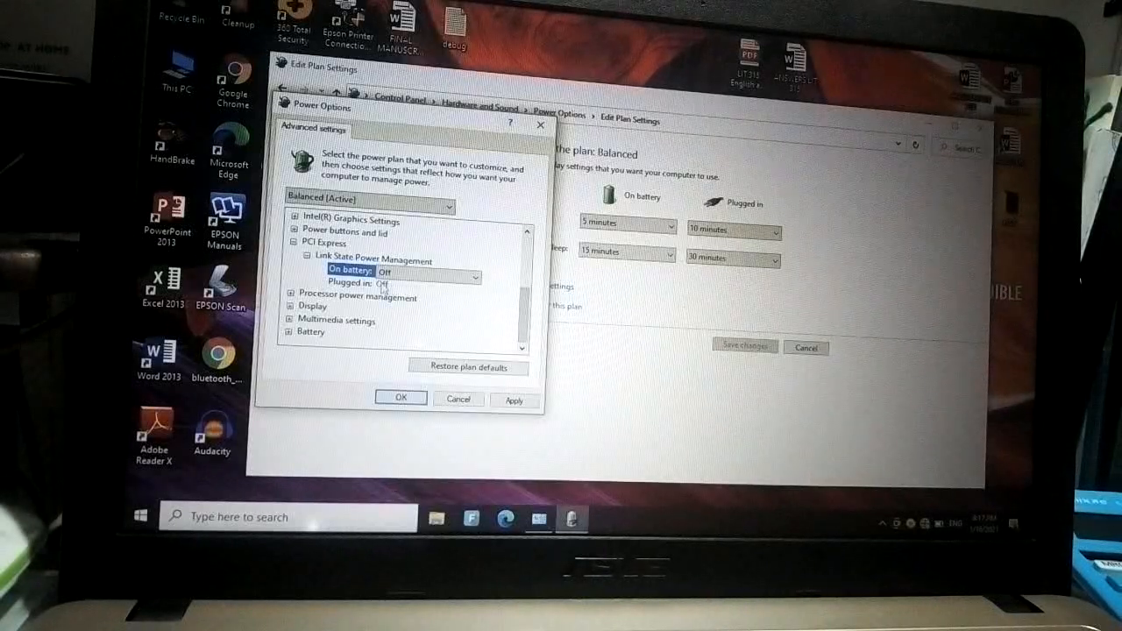
click(403, 282)
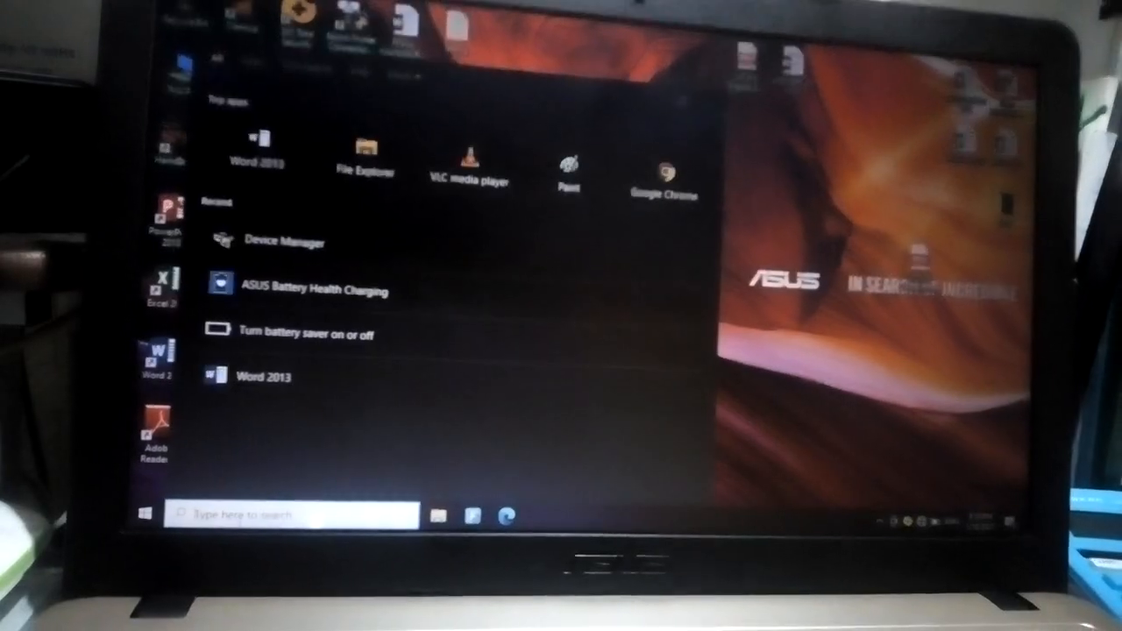
Step: Search 'device' from the taskbar to launch Device Manager
text(device)
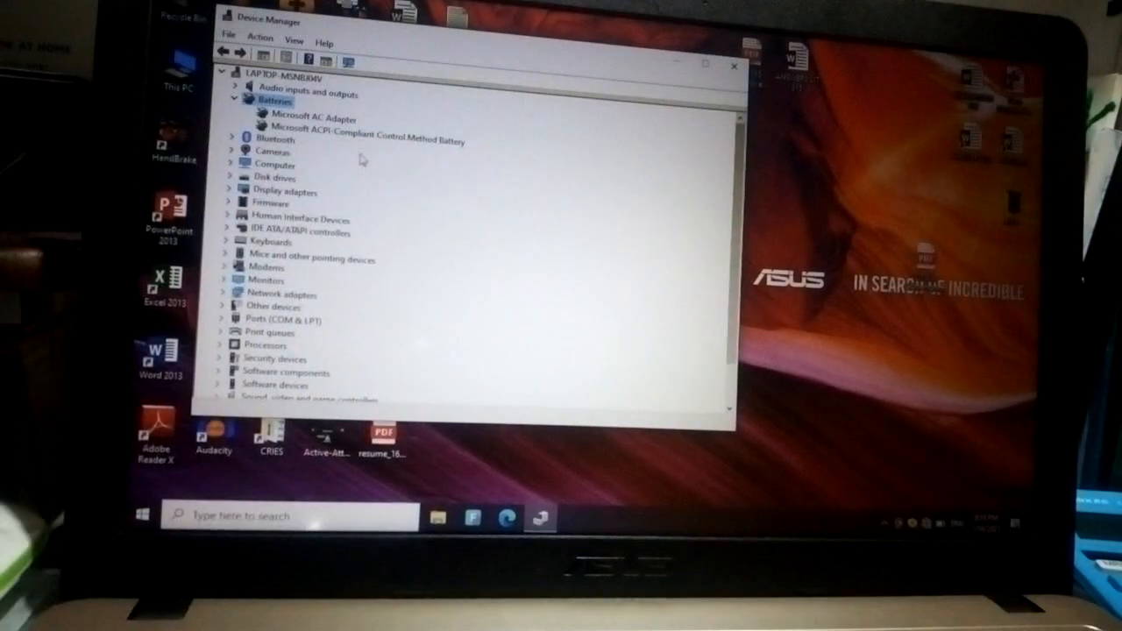
Step: Disable the Microsoft ACPI-Compliant Control Method Battery under Batteries and confirm
click(368, 138)
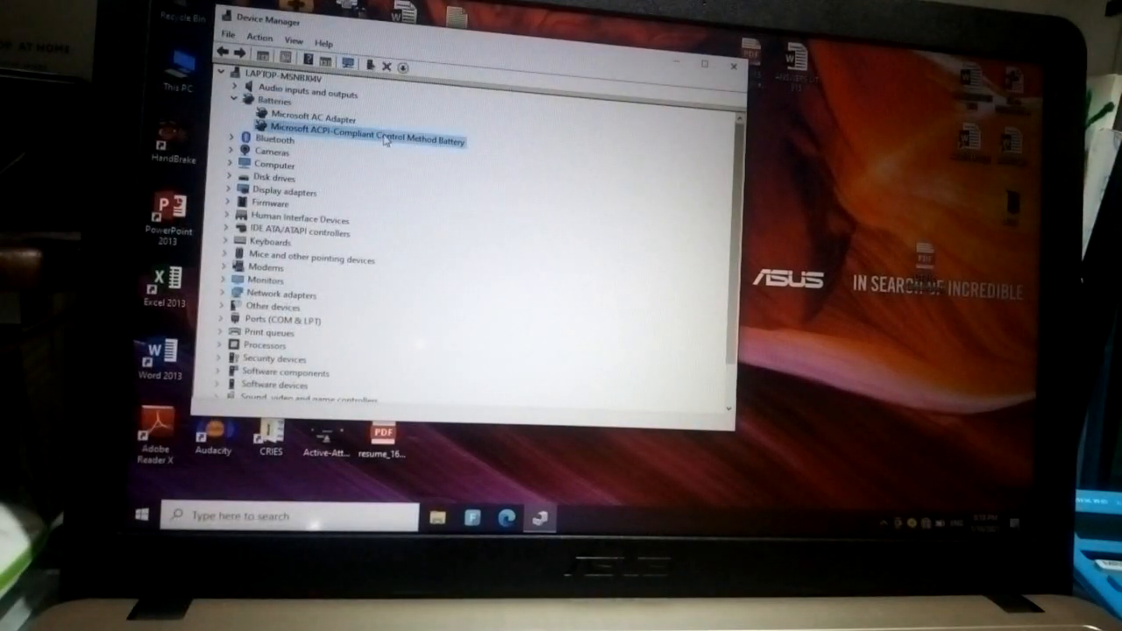
right_click(368, 135)
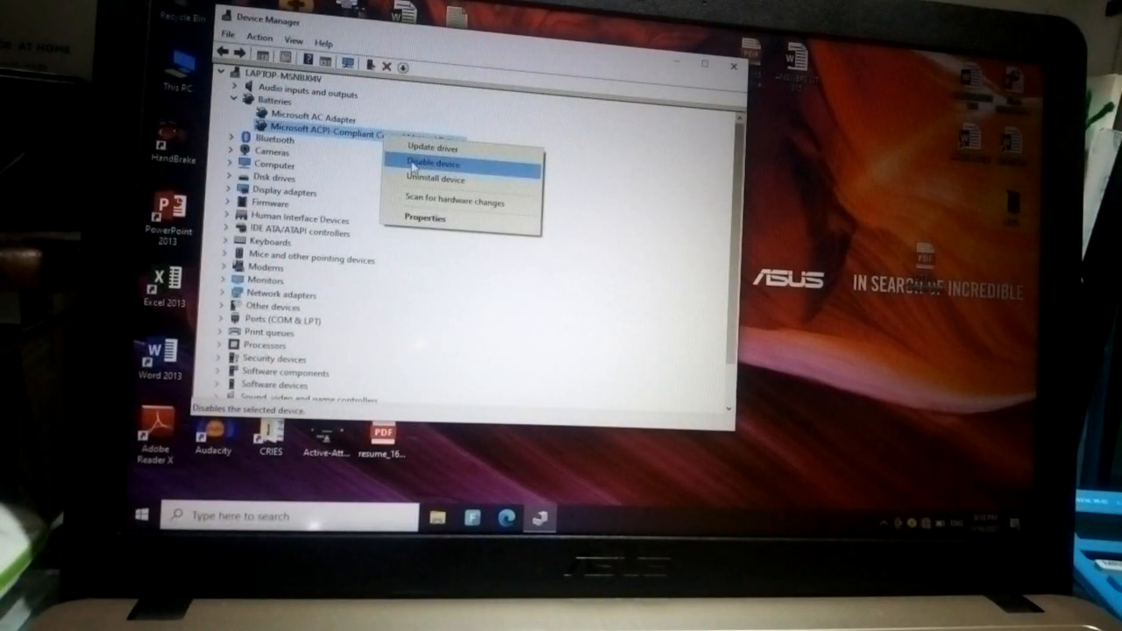
click(431, 164)
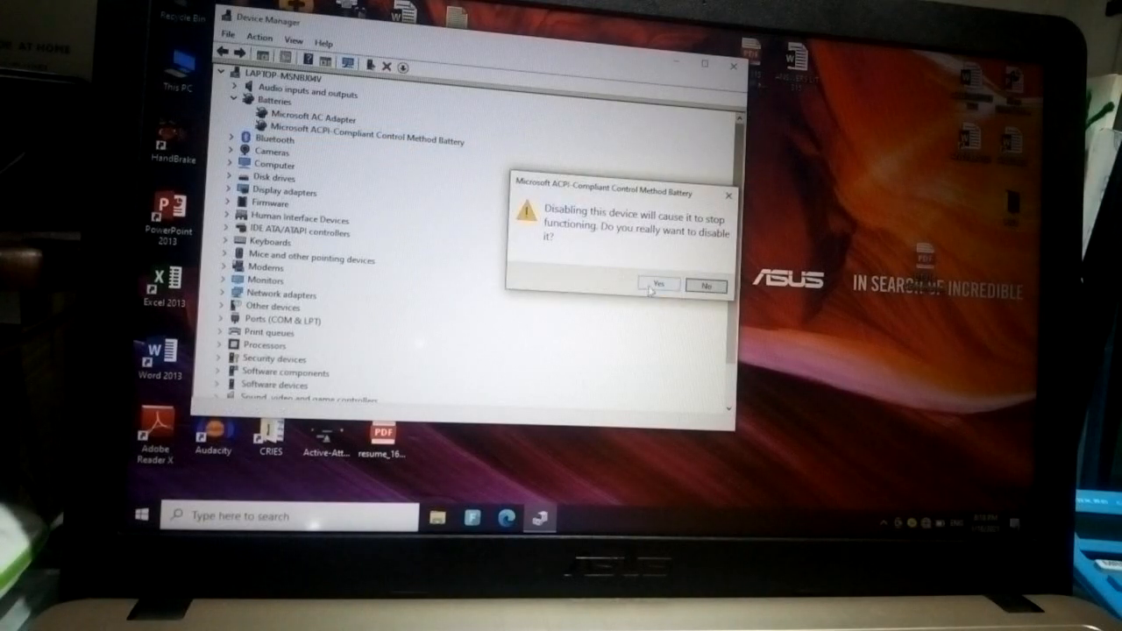
click(658, 283)
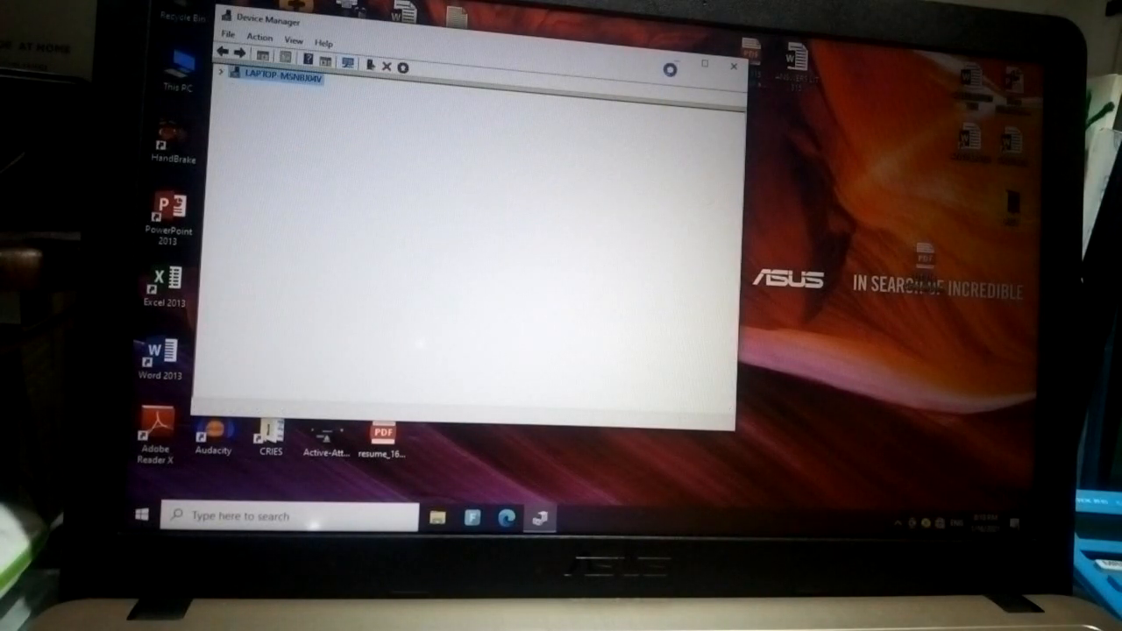